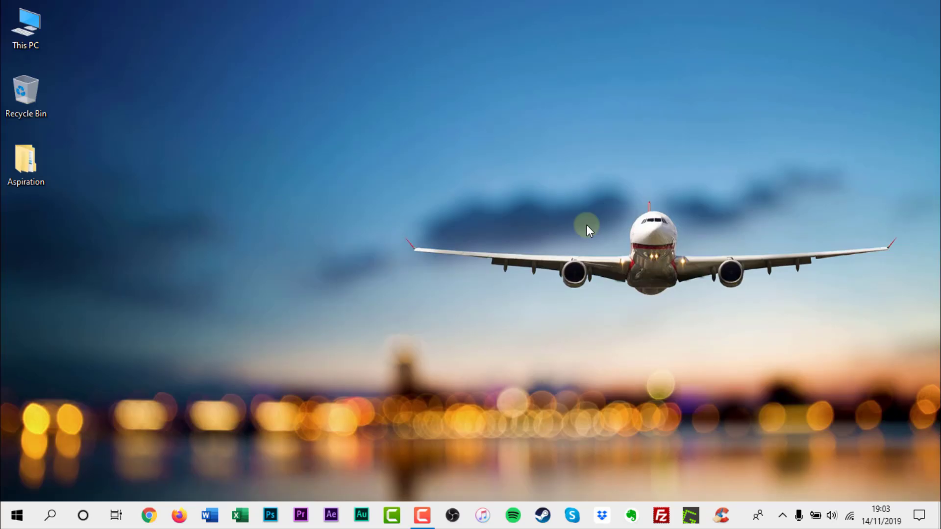
{"action": "mouse_move", "coordinate": [351, 402]}
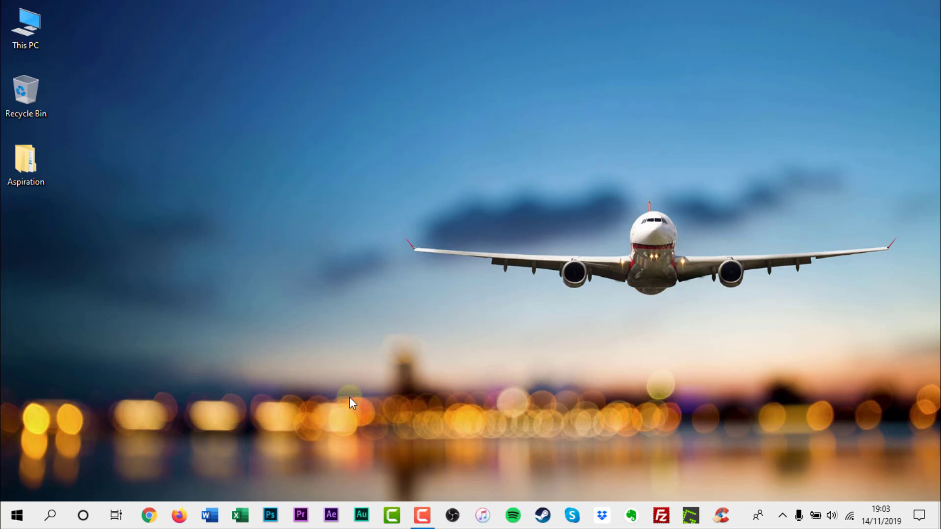
Step: Launch Chrome from the desktop so the Google UK homepage loads
{"action": "left_click", "coordinate": [148, 515]}
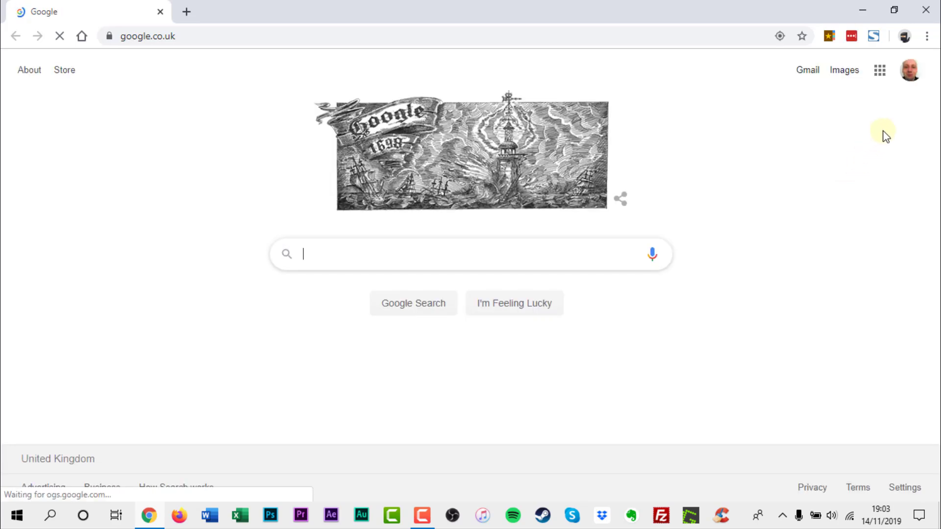
Step: Navigate from the Google account overview into Data & personalisation and down to My Activity
{"action": "left_click", "coordinate": [880, 71]}
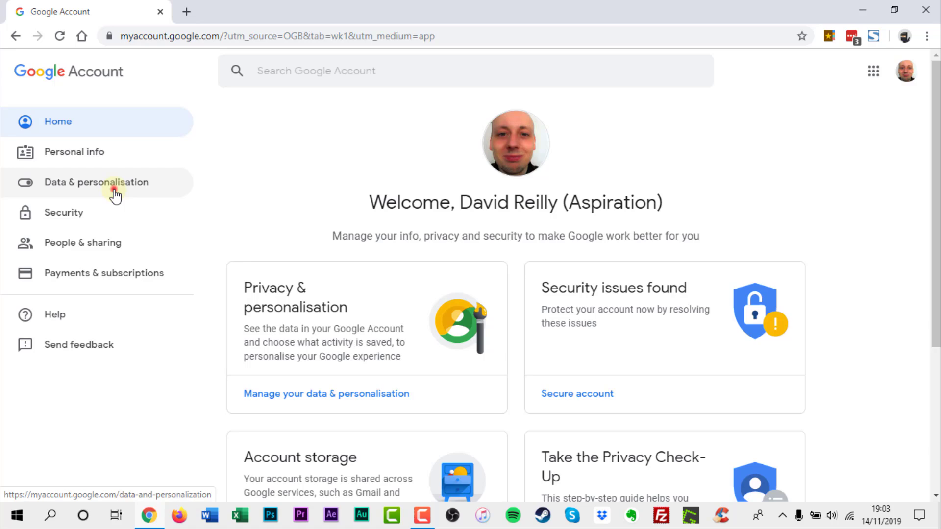
{"action": "left_click", "coordinate": [96, 182]}
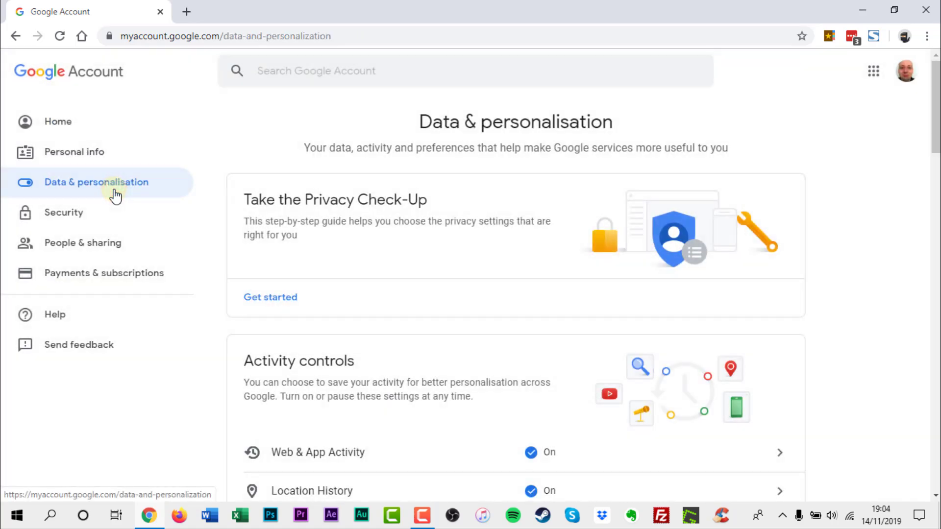
{"action": "scroll", "scroll_direction": "down", "scroll_amount": 3}
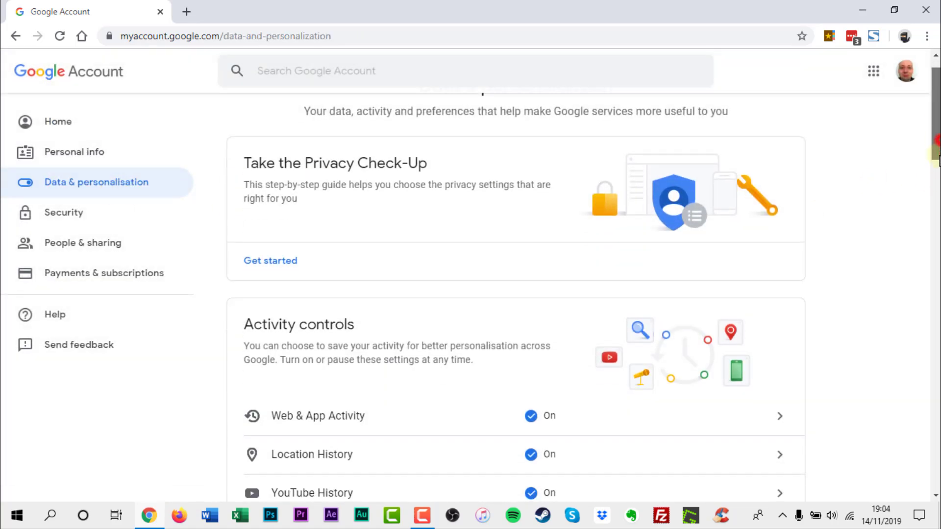
{"action": "scroll", "scroll_direction": "down", "scroll_amount": 3}
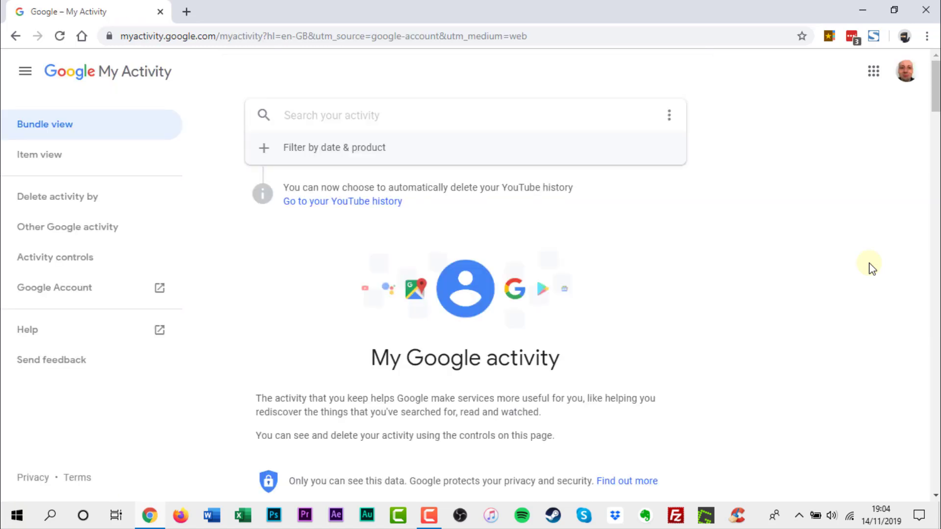
{"action": "mouse_move", "coordinate": [670, 116]}
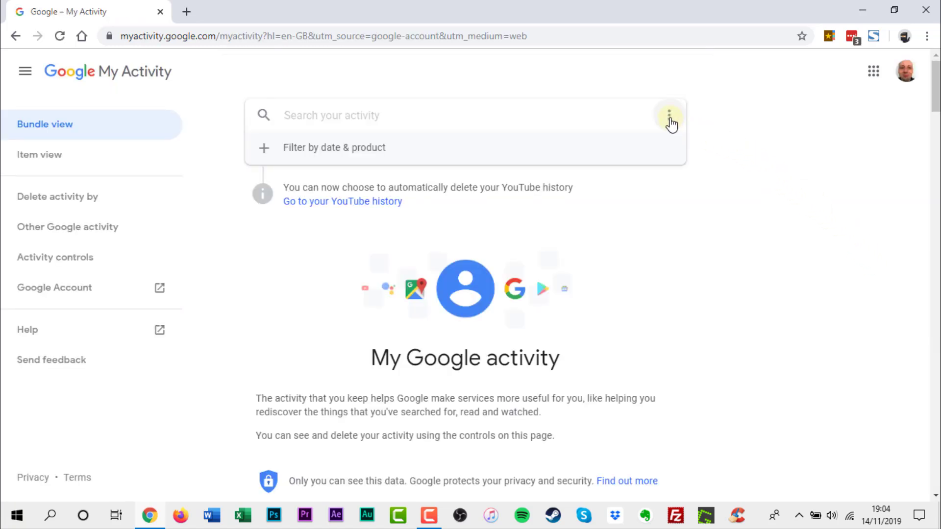
Step: Start deleting activity by time range, choosing All time, to reach the confirmation list
{"action": "left_click", "coordinate": [670, 115]}
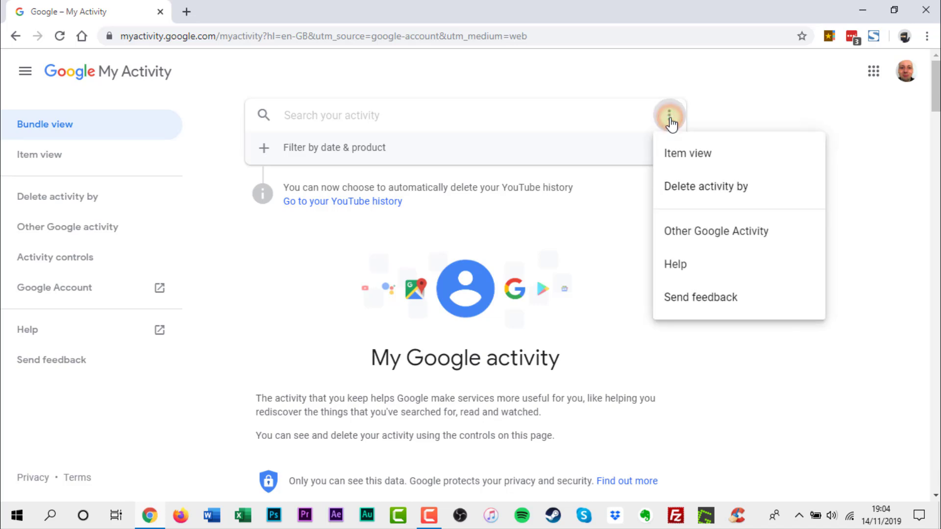
{"action": "mouse_move", "coordinate": [682, 201]}
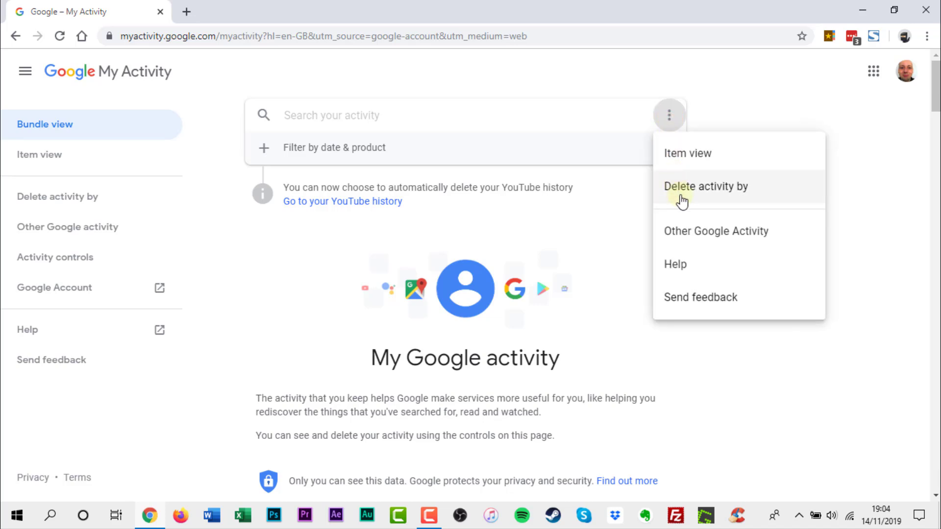
{"action": "left_click", "coordinate": [707, 186]}
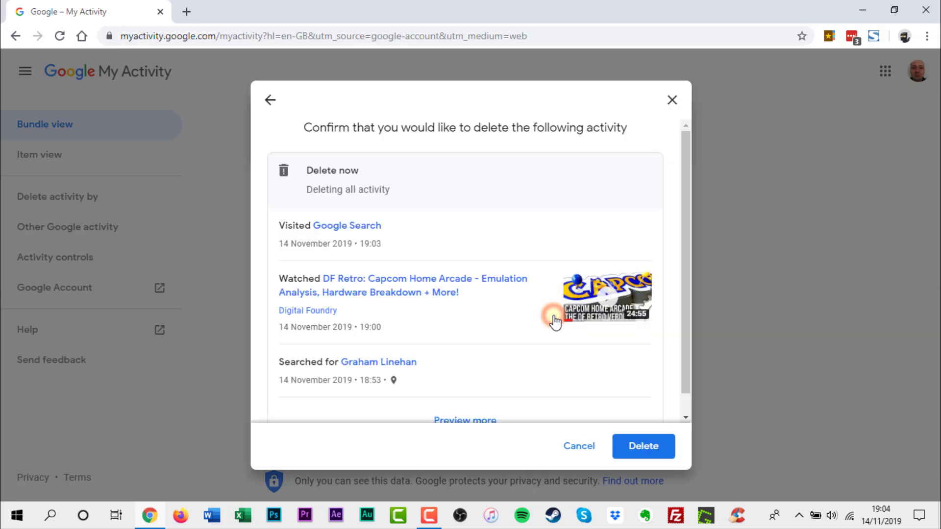
{"action": "mouse_move", "coordinate": [693, 328]}
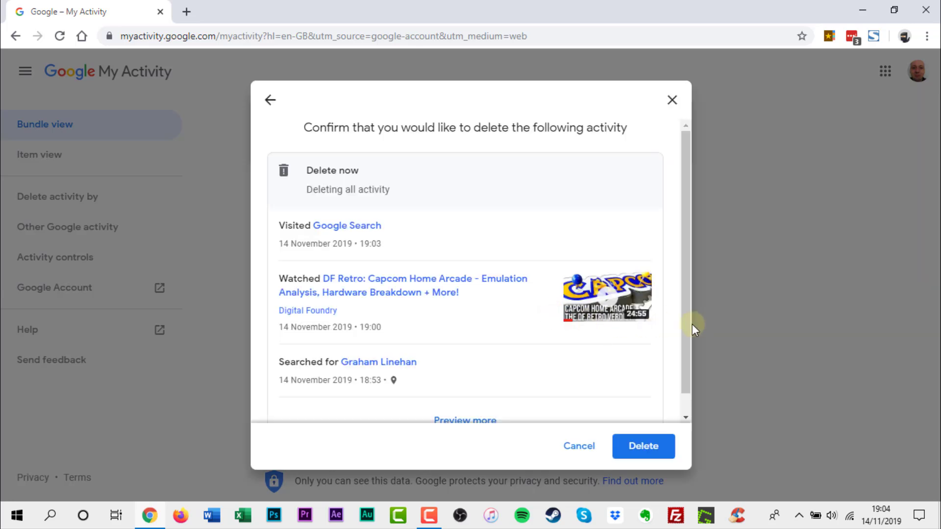
{"action": "mouse_move", "coordinate": [694, 292]}
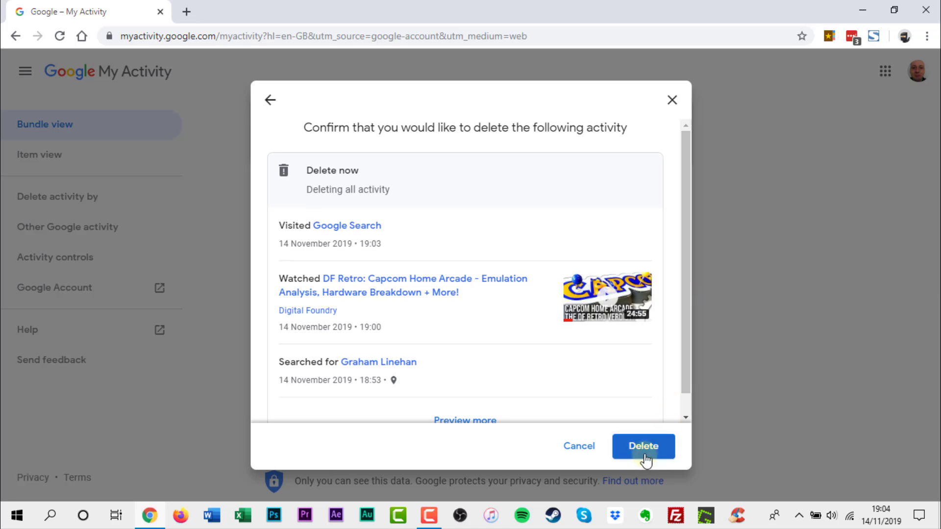
Step: Confirm deletion of all listed activity and acknowledge the 'Deletion complete' message
{"action": "left_click", "coordinate": [643, 447]}
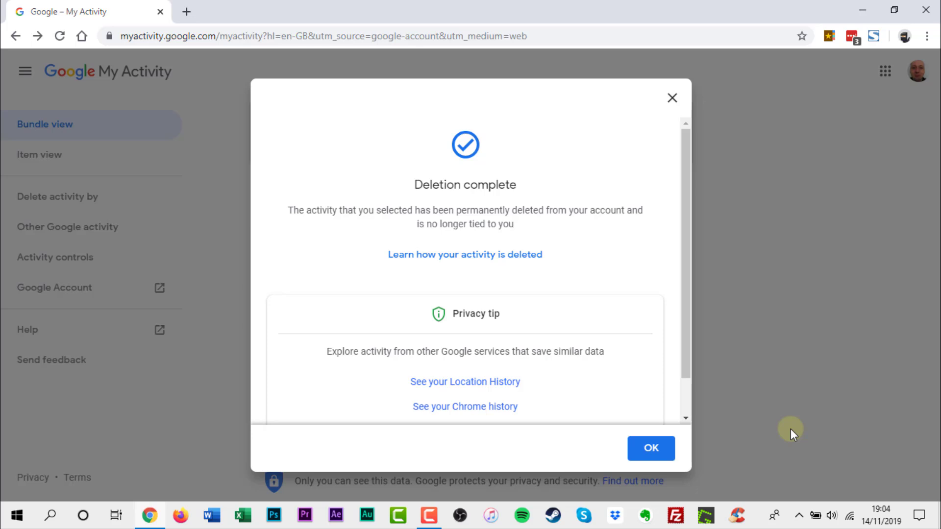
{"action": "left_click", "coordinate": [651, 448]}
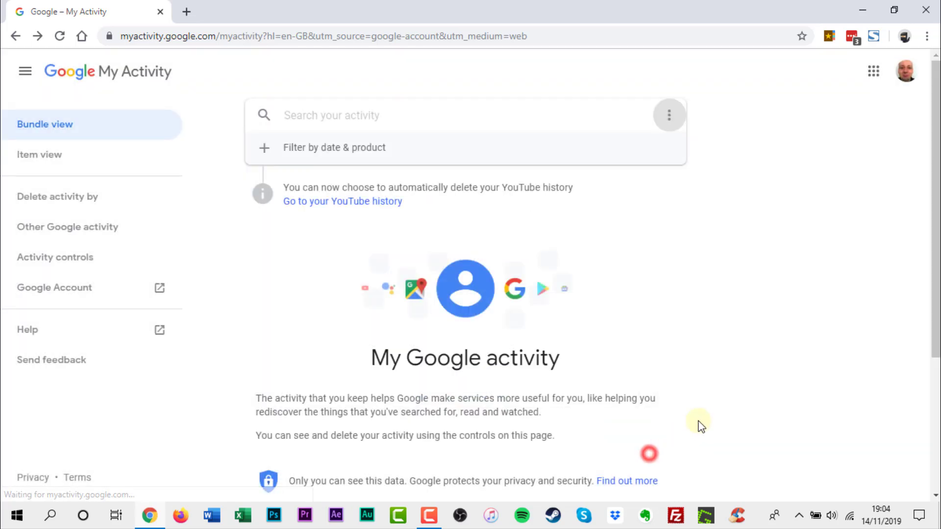